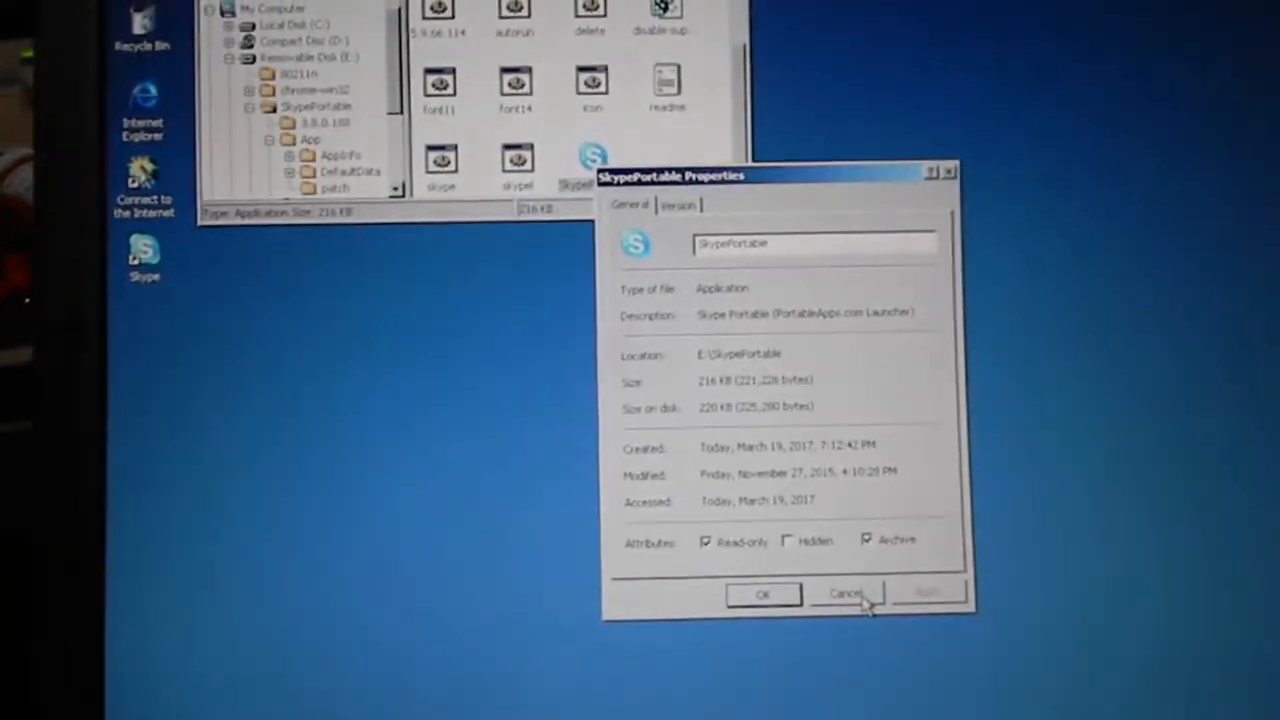
Close SkypePortable Properties unchanged and launch SkypePortable from the removable disk
click(845, 593)
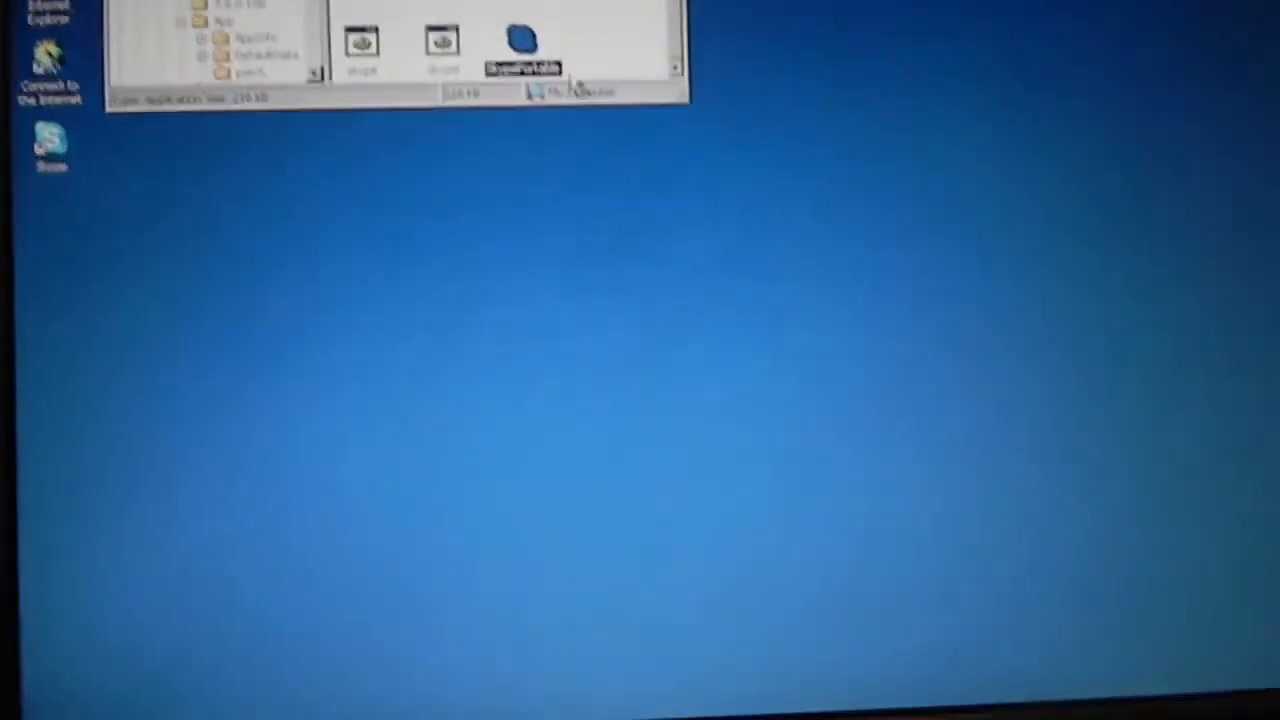
right_click(515, 50)
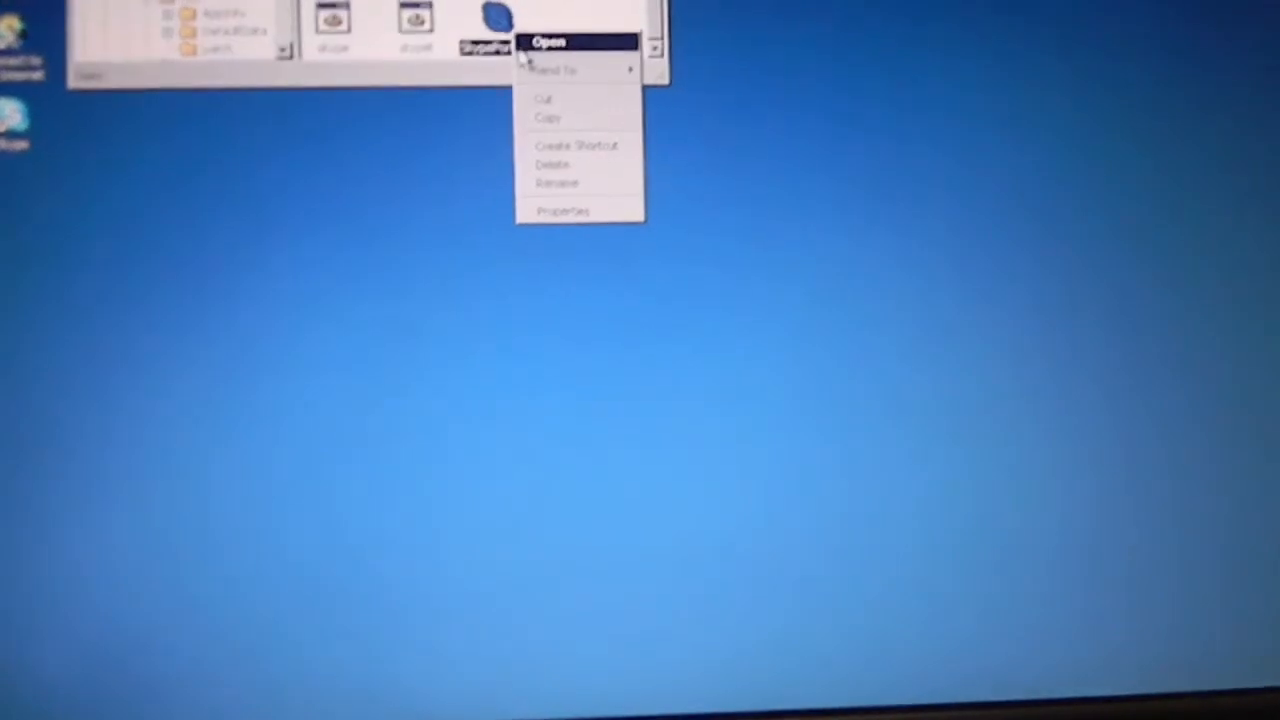
click(548, 41)
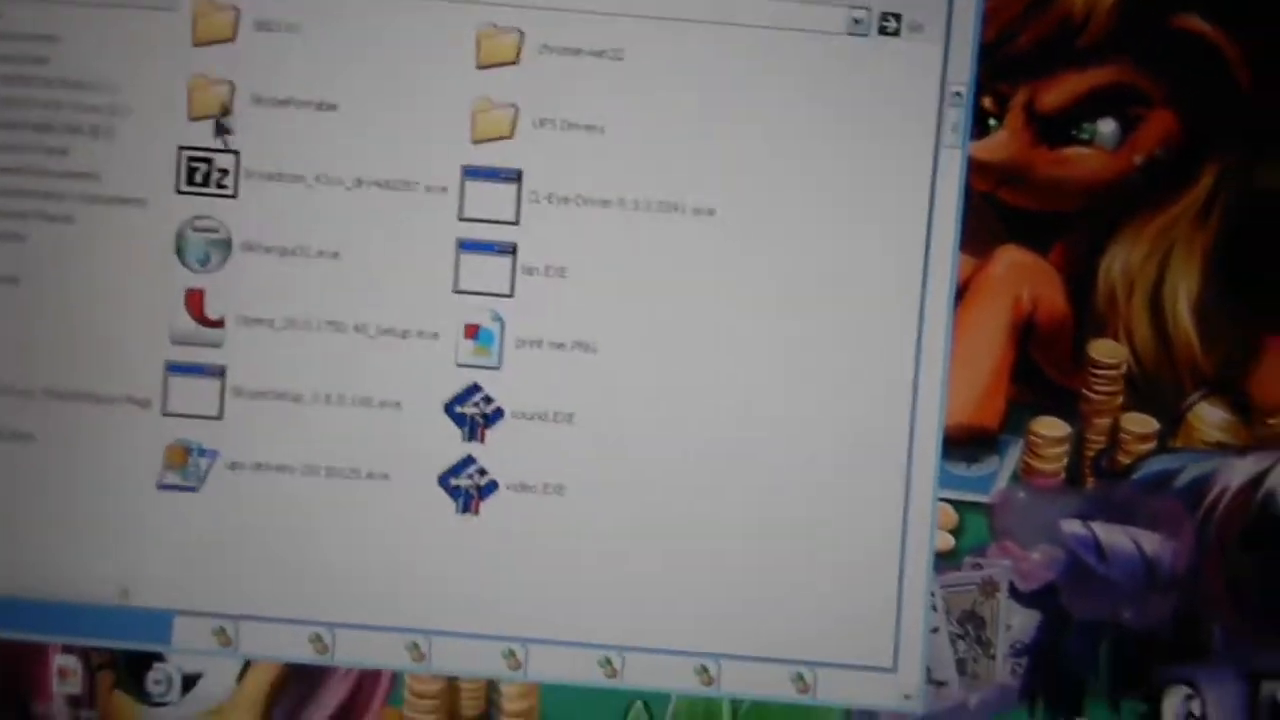
Remove Skype 7.26 via Control Panel's Add or Remove Programs
click(185, 688)
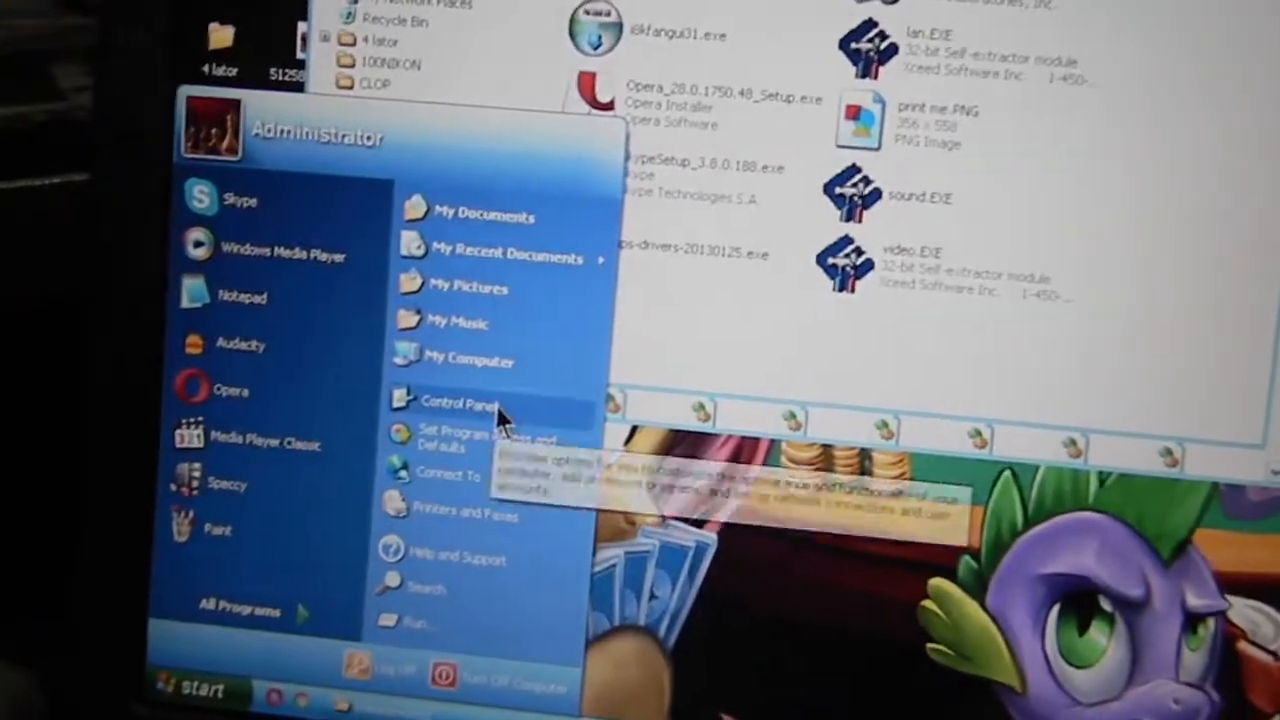
click(454, 404)
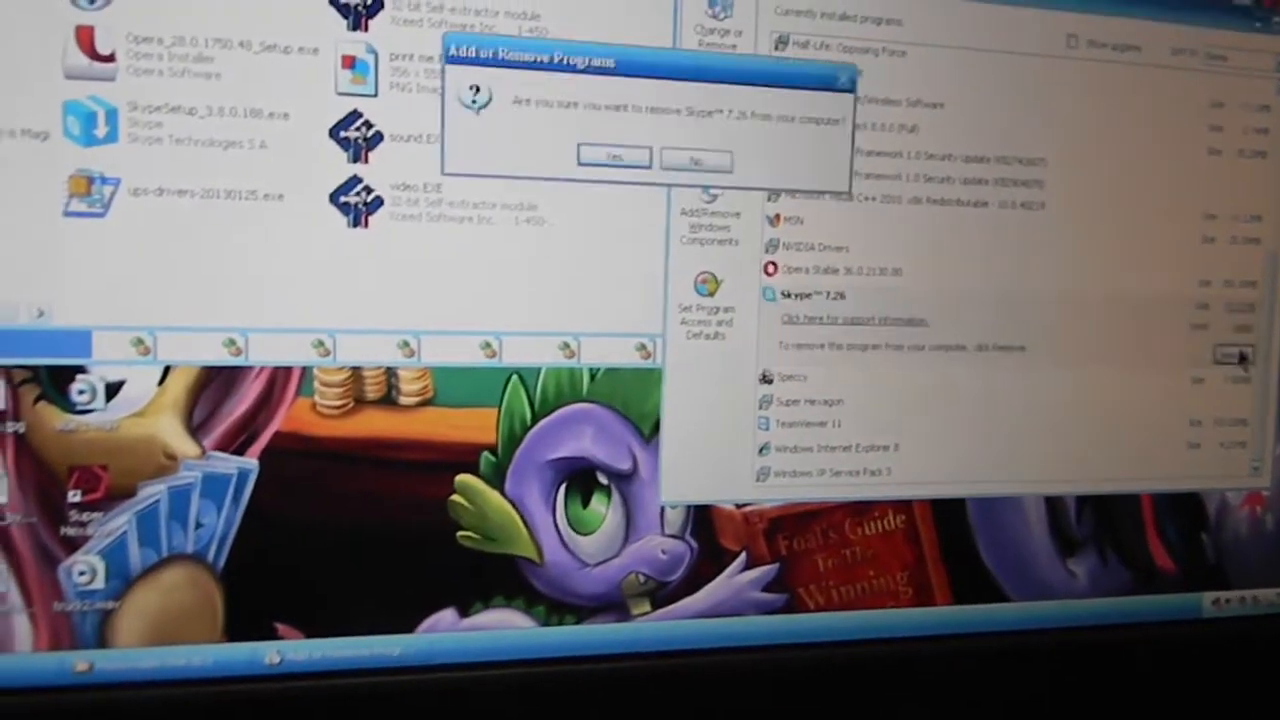
click(613, 159)
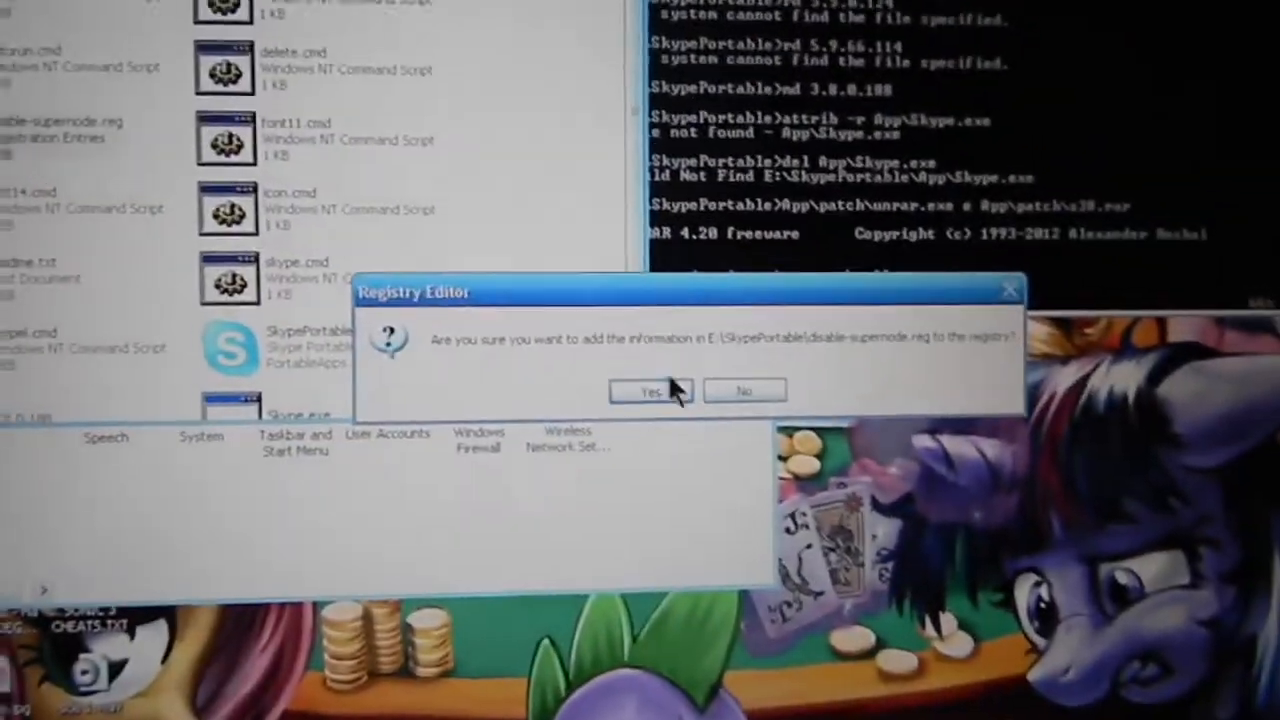
Import the disable-supernode registry settings and select SkypeVer7.cmd in E:\SkypePortable\App
click(649, 390)
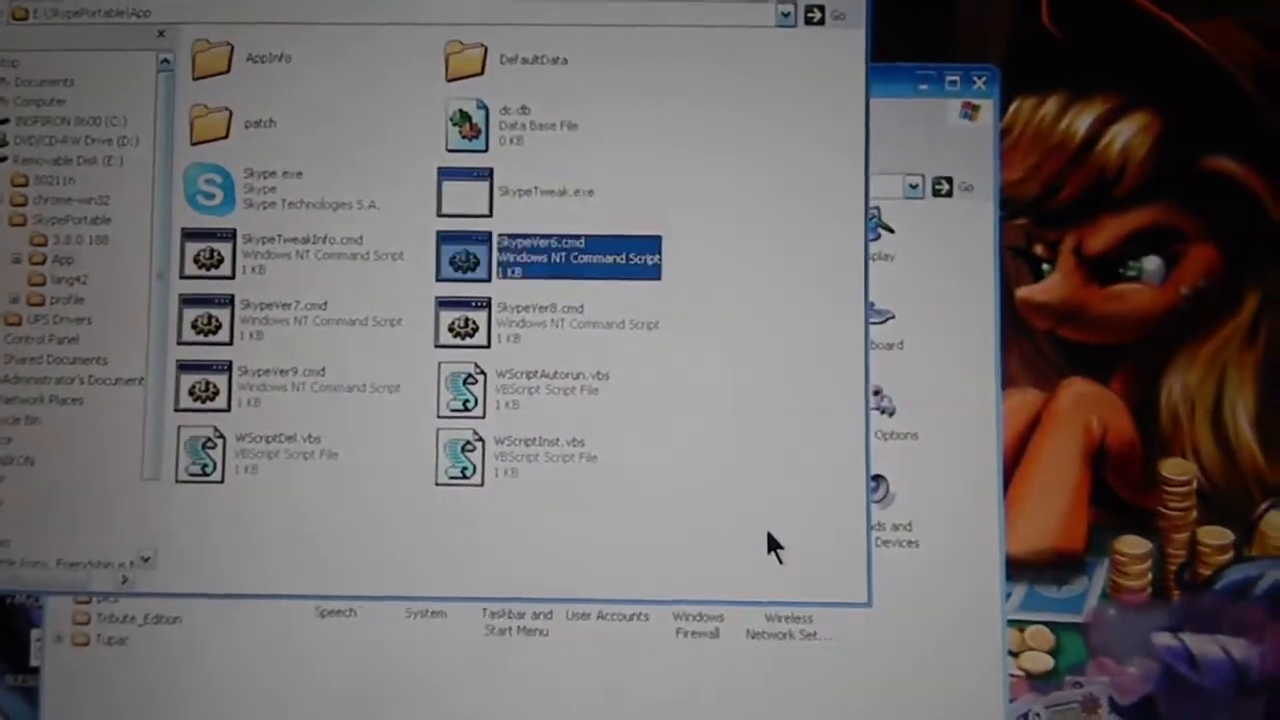
click(300, 320)
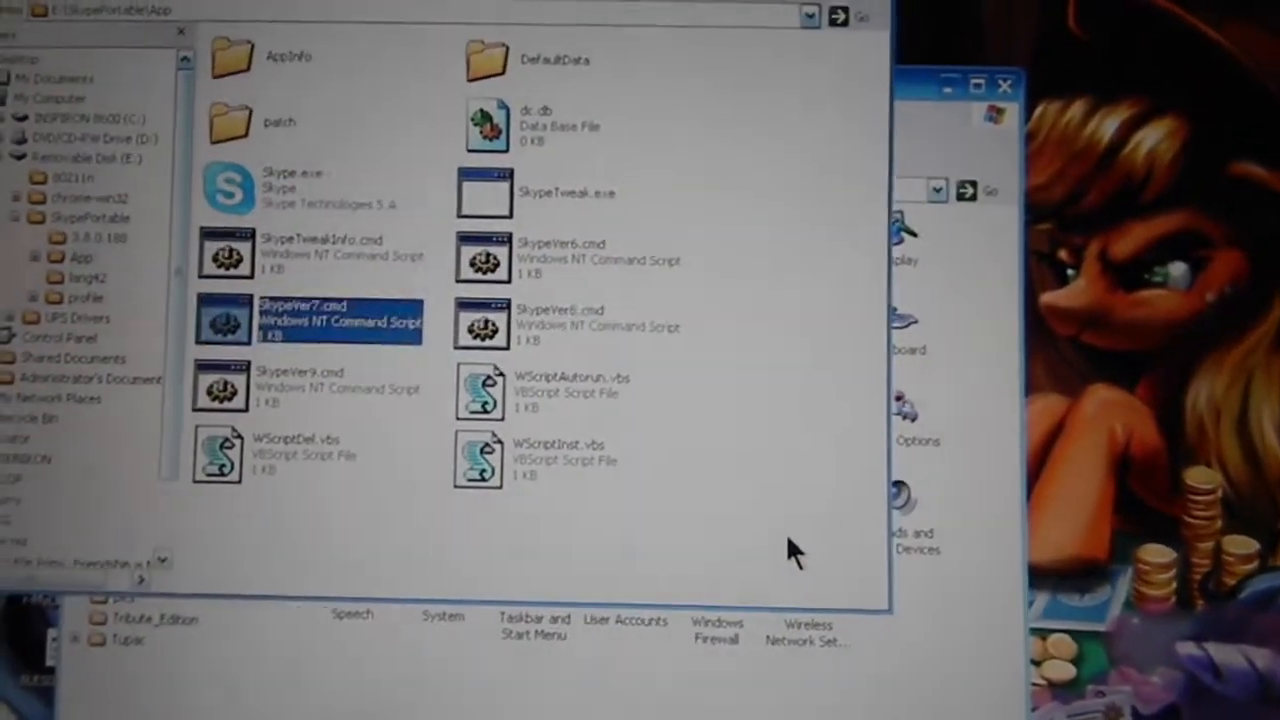